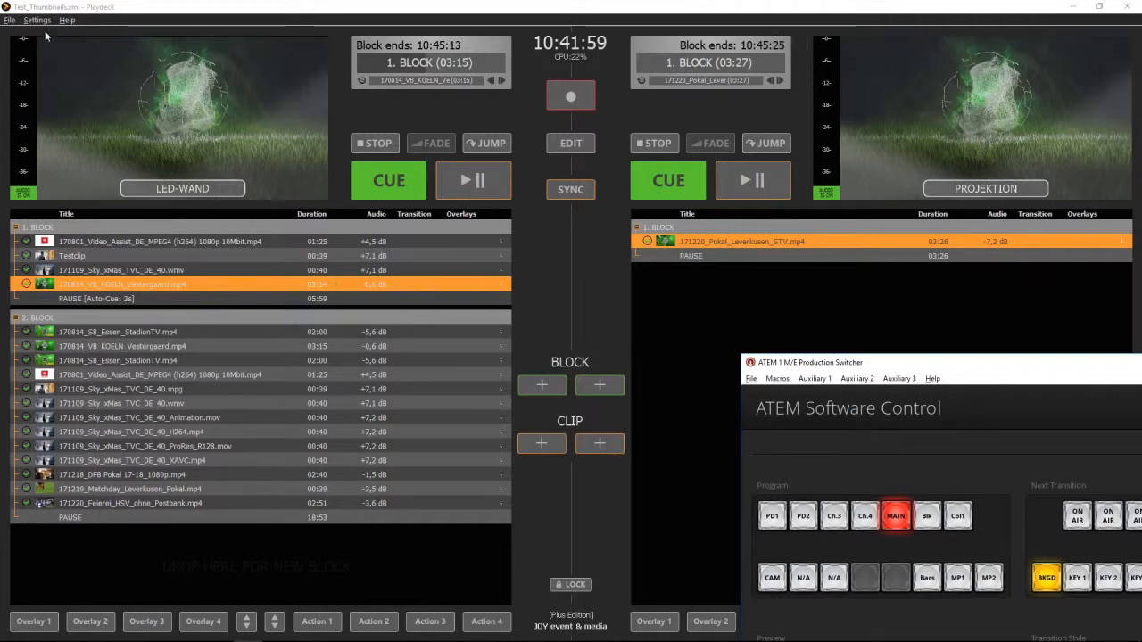
Show Playdeck's All Settings window on the workflow options for all playlists
left_click(36, 20)
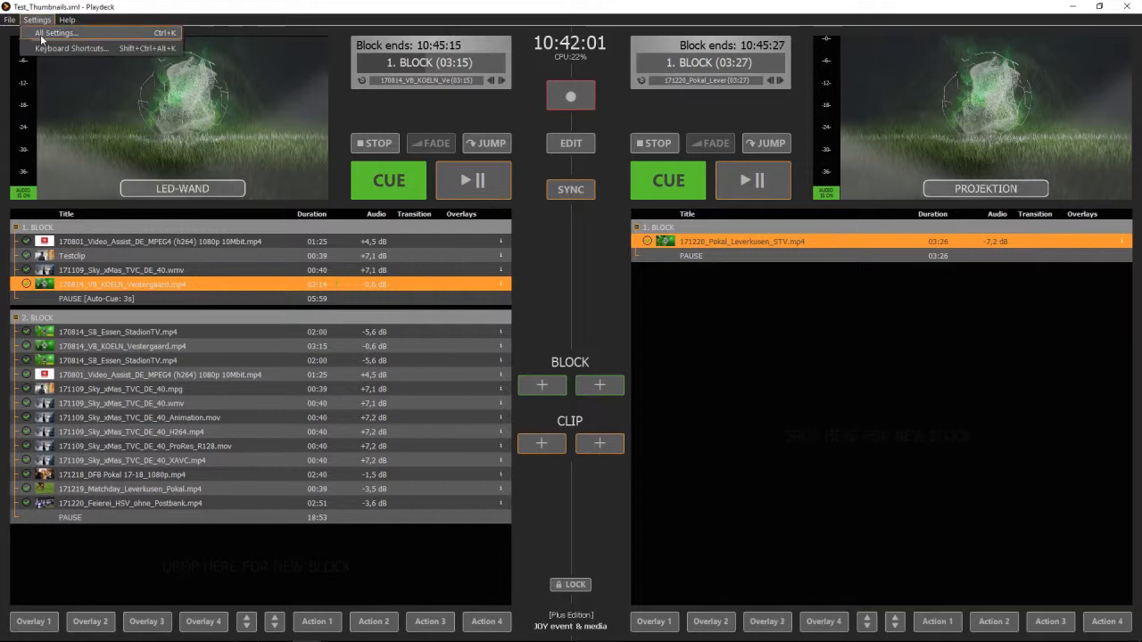
left_click(57, 32)
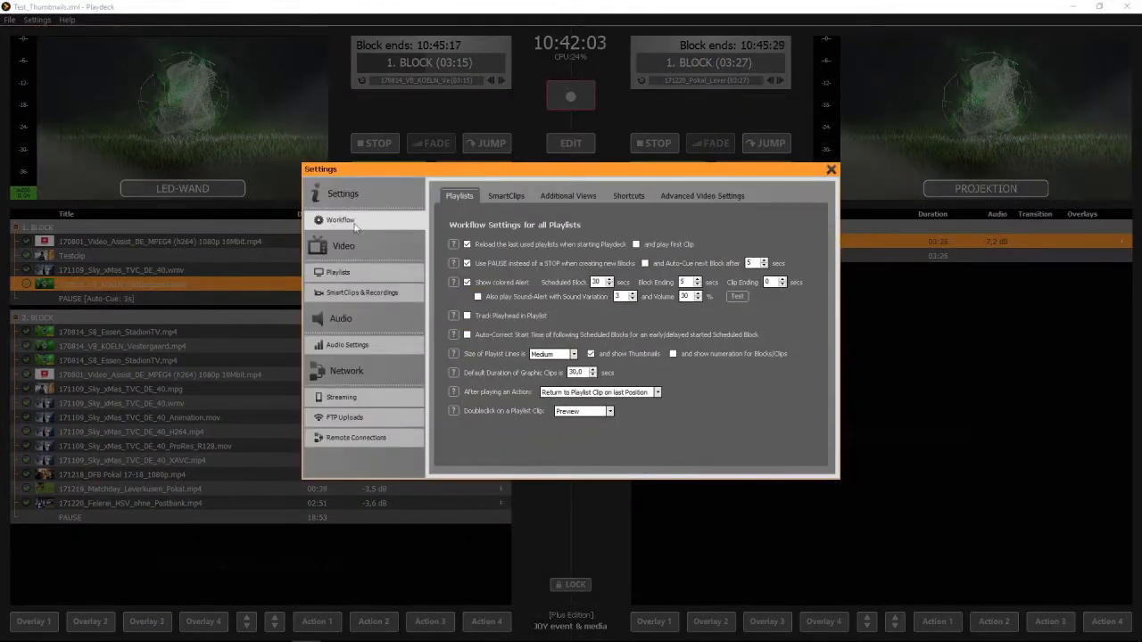
Connect Playdeck to the ATEM switcher at the entered IP under Remote Connections
left_click(357, 437)
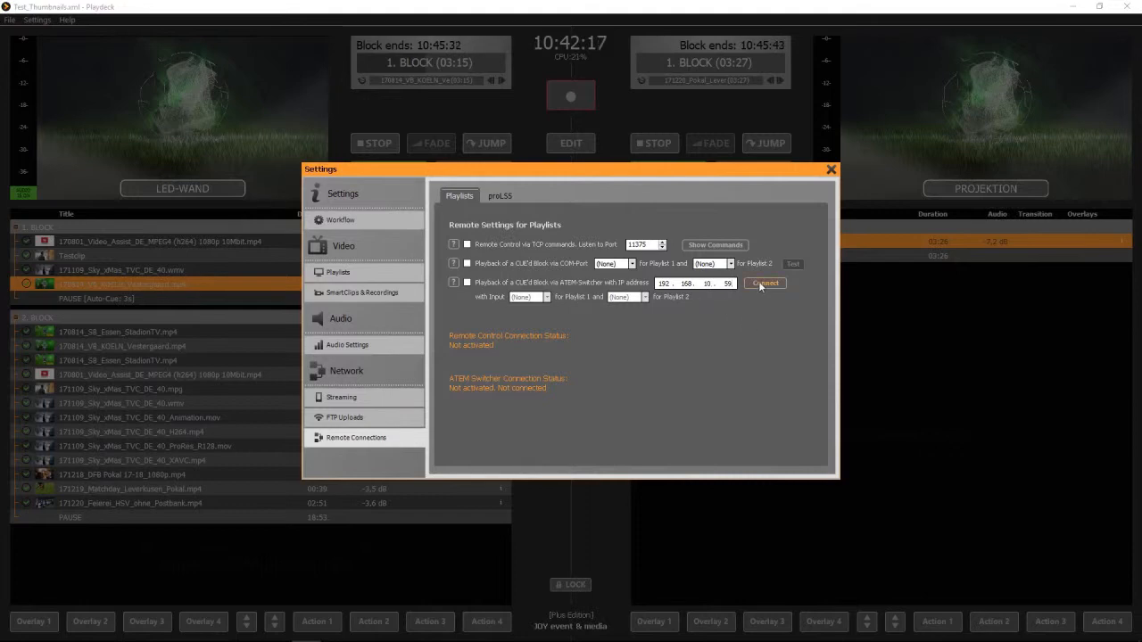
left_click(763, 282)
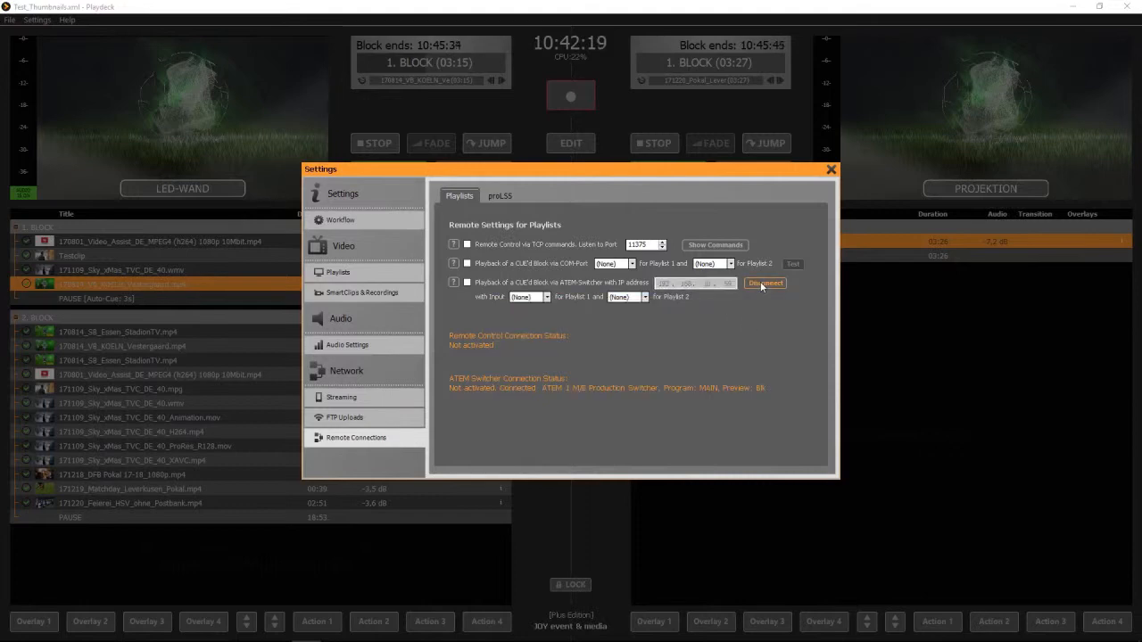
left_click(764, 282)
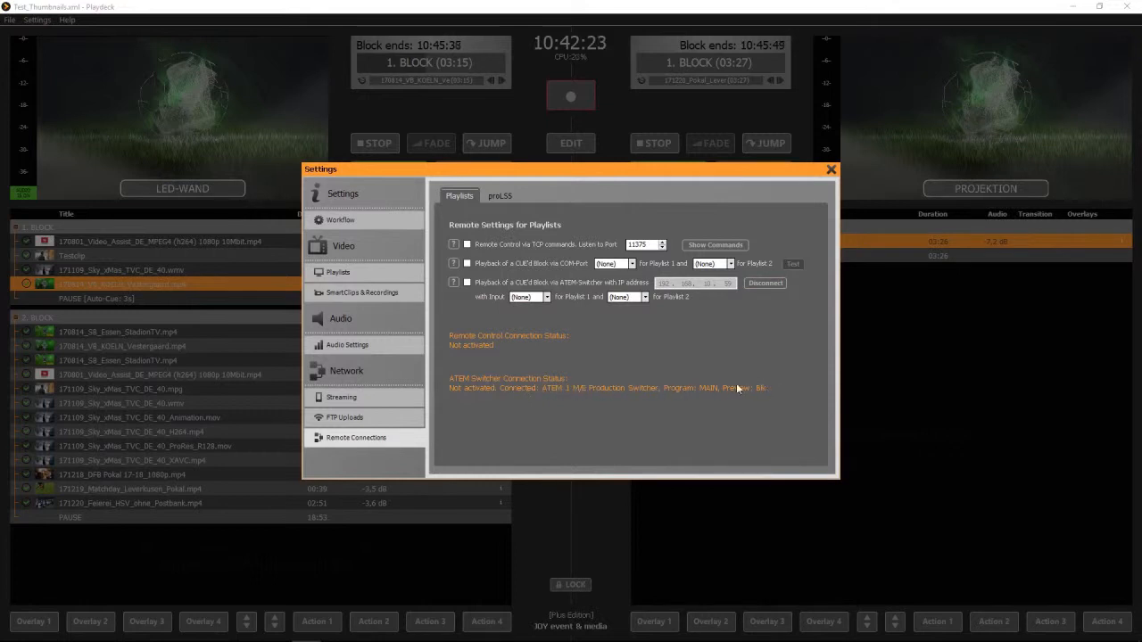
Assign ATEM inputs to Playlist 1 and 2 and enable ATEM-triggered playback
left_click(528, 297)
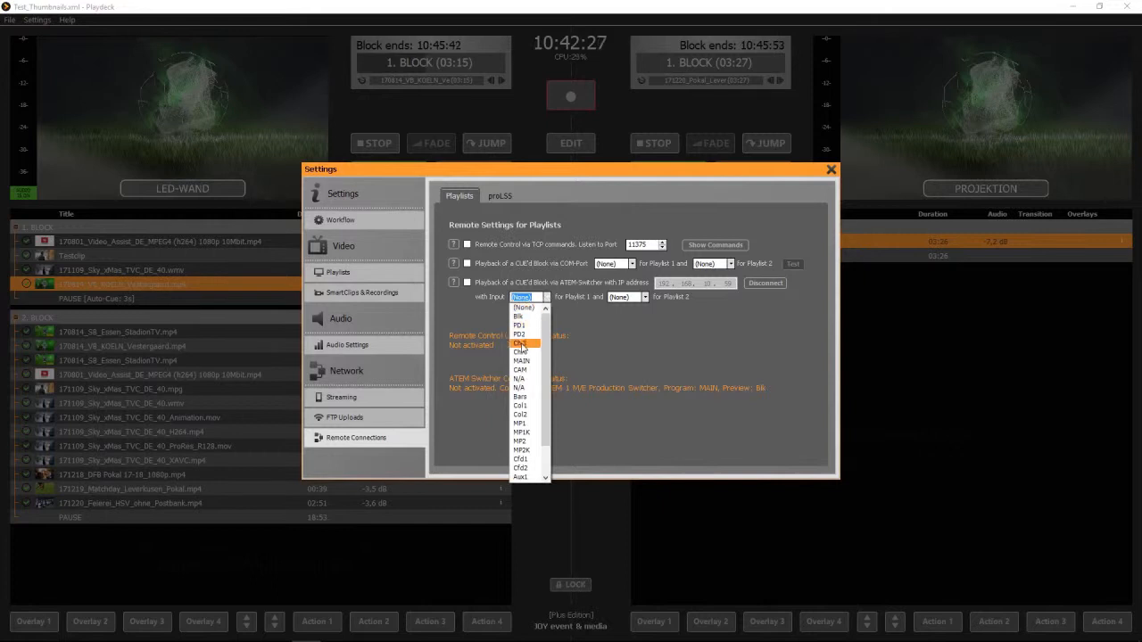
left_click(519, 334)
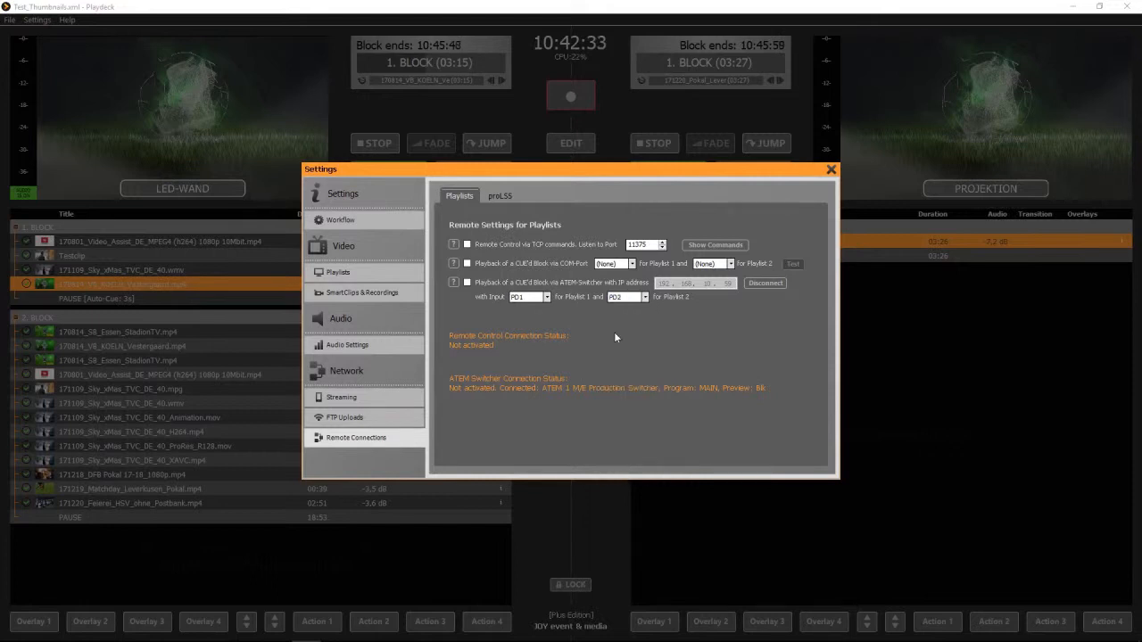
mouse_move(703, 314)
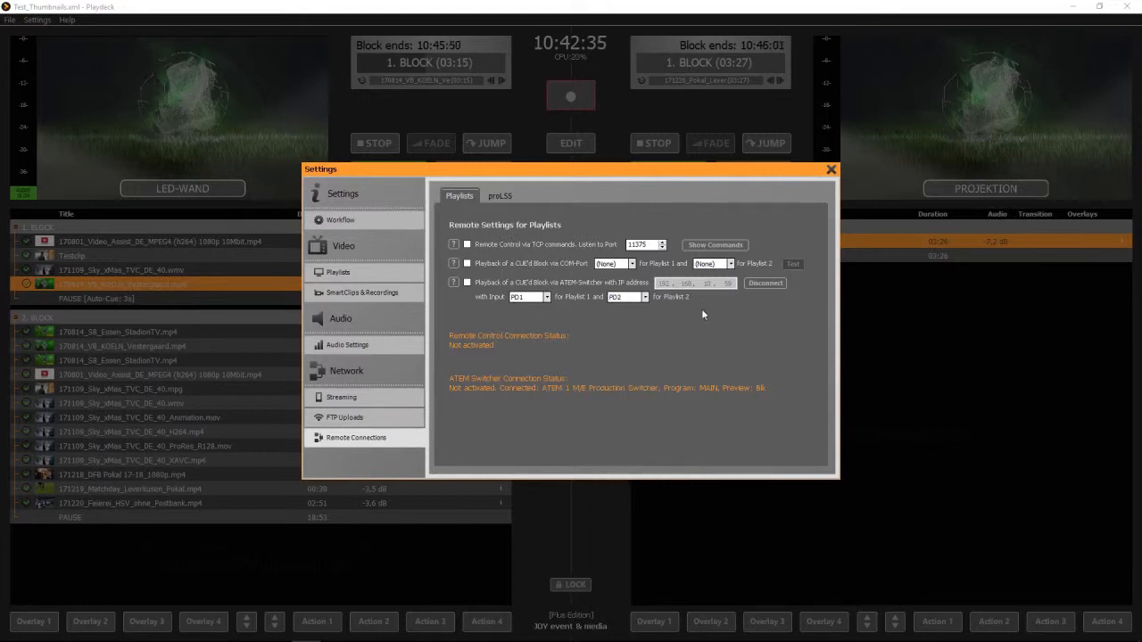
left_click(467, 282)
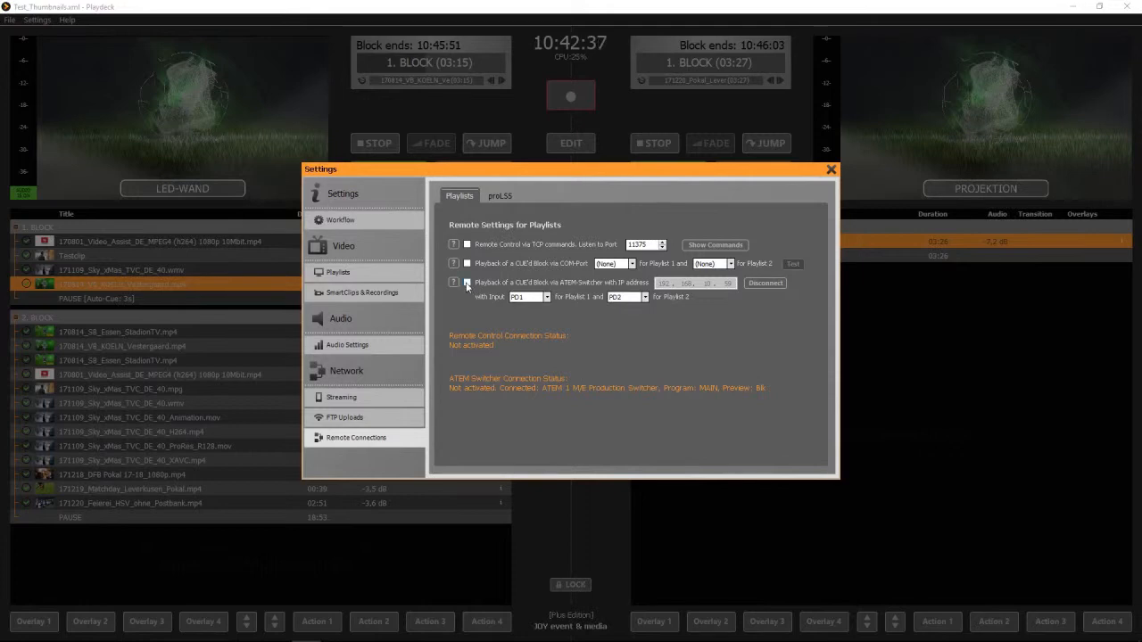
left_click(468, 282)
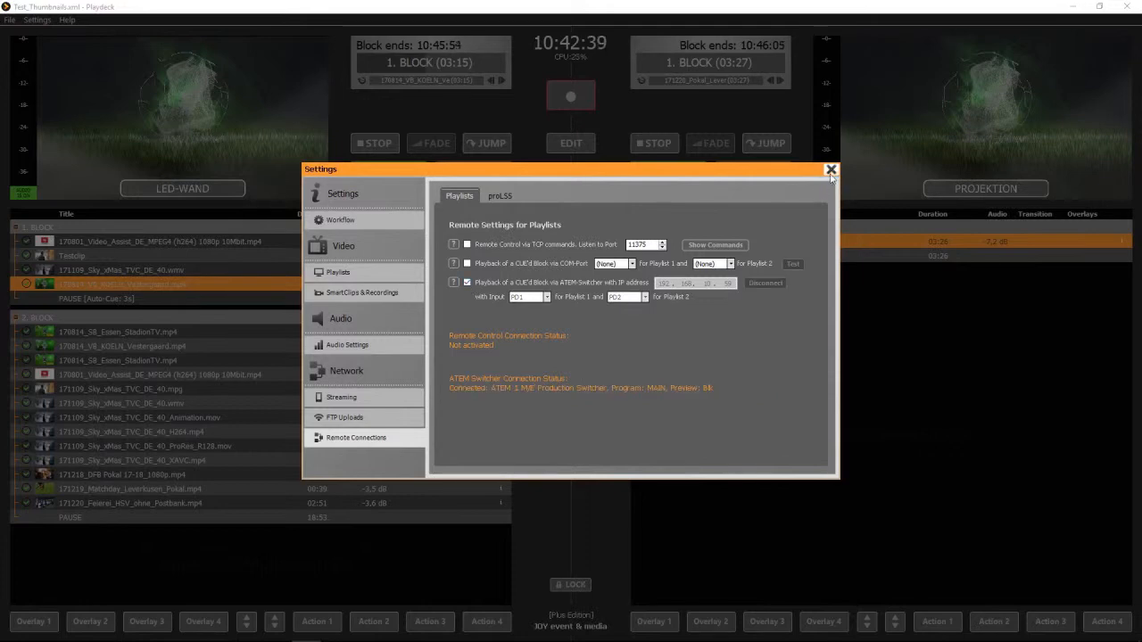
Close settings and cut the PD2 input to program so Playlist 2's football clip plays
left_click(830, 170)
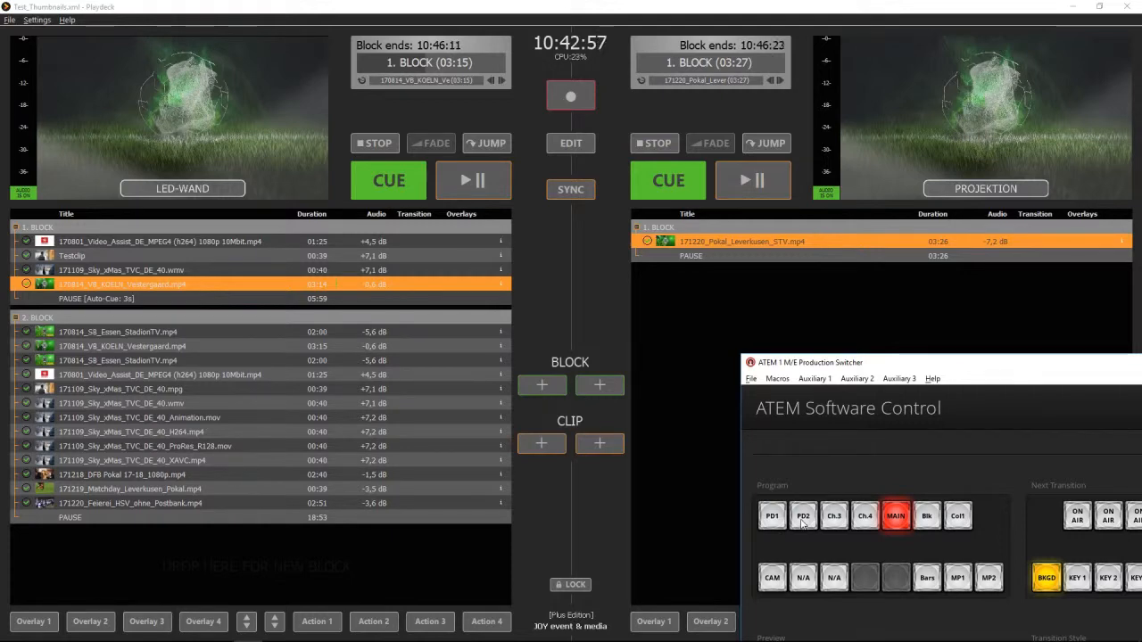
left_click(804, 516)
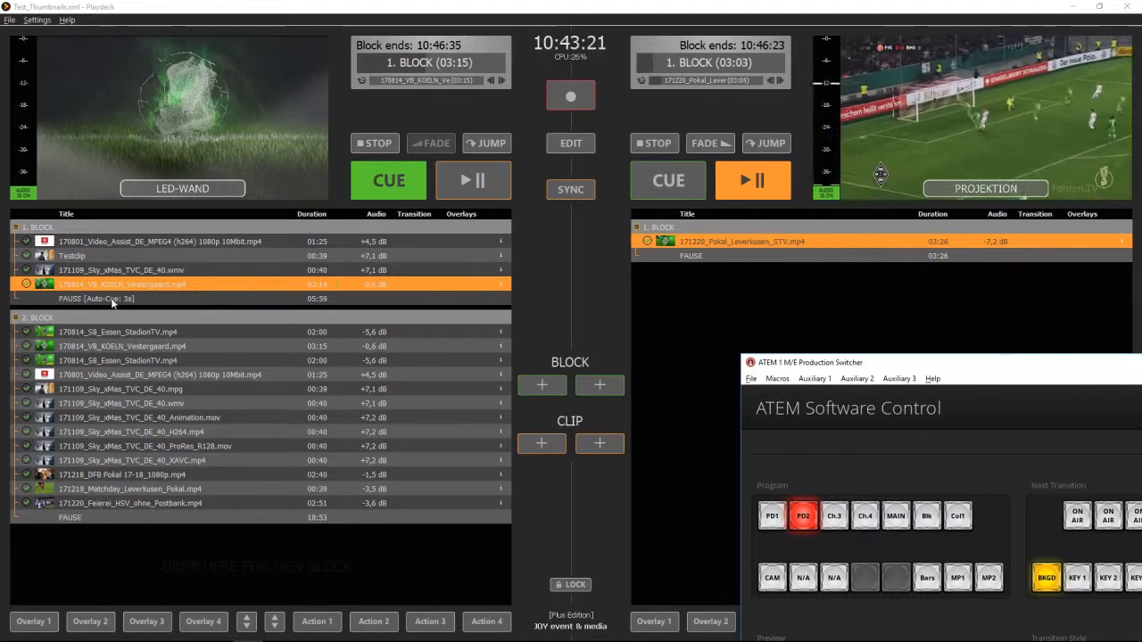
Set the left playlist's first block to Pause with Auto-Cue next Block
right_click(96, 298)
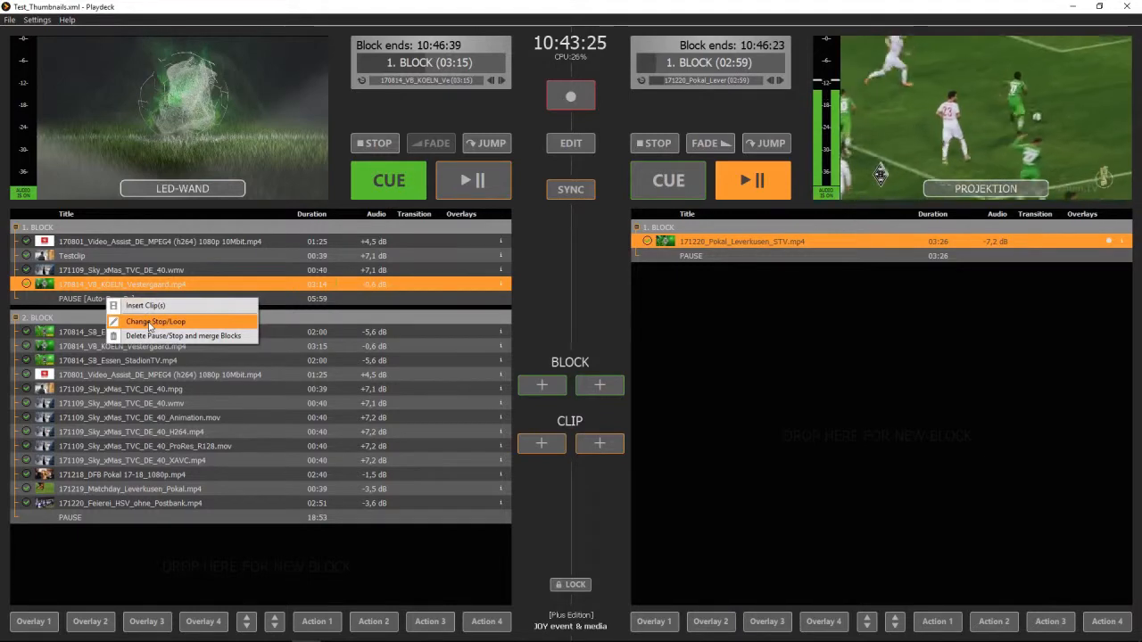
left_click(155, 321)
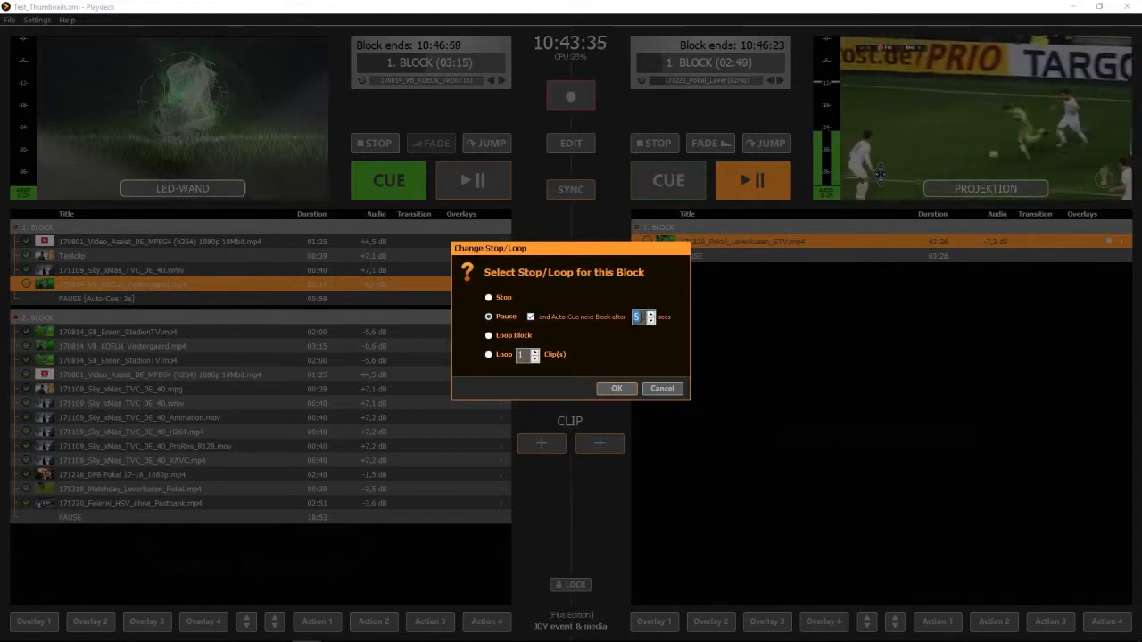
left_click(617, 389)
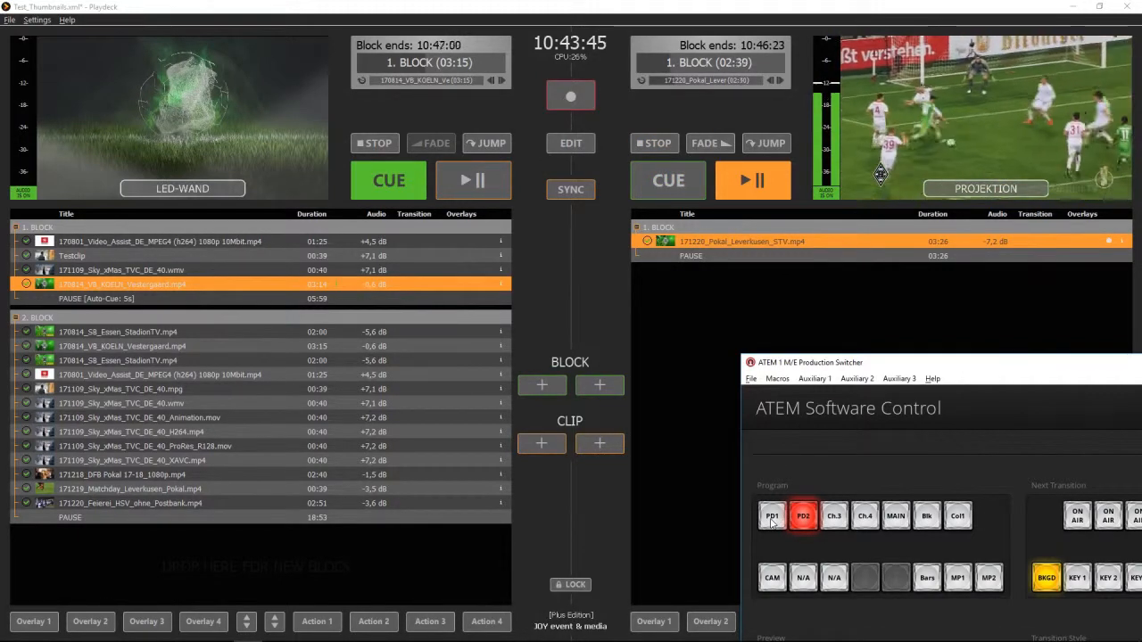
Cut PD1 to program, switch to MAIN to pause and cue block two, then back to PD1 to resume
left_click(771, 516)
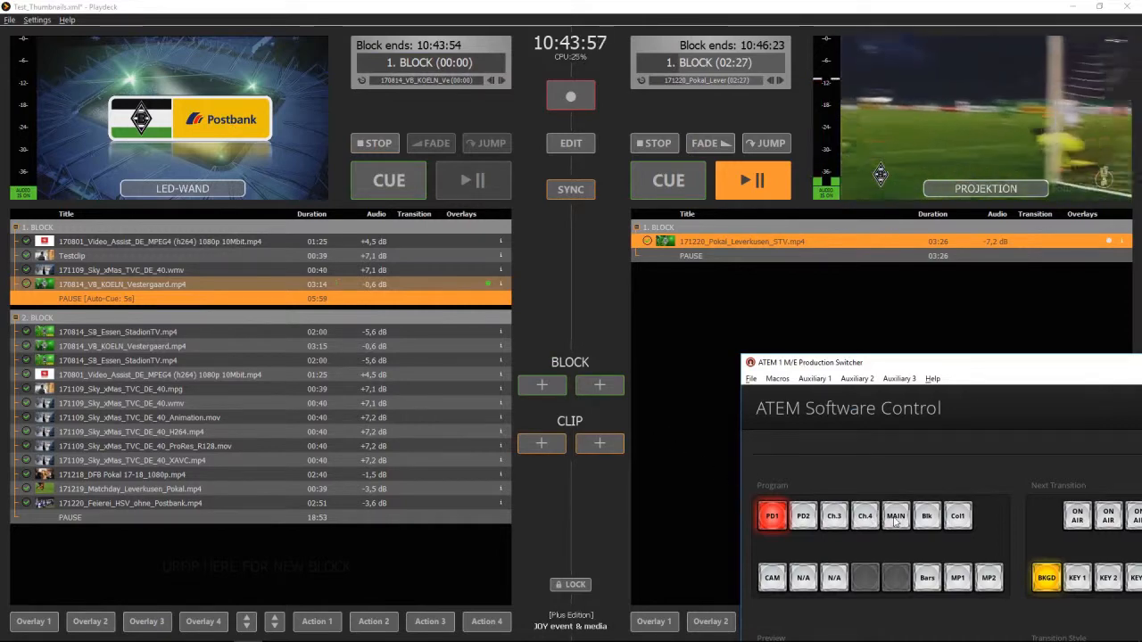
left_click(896, 516)
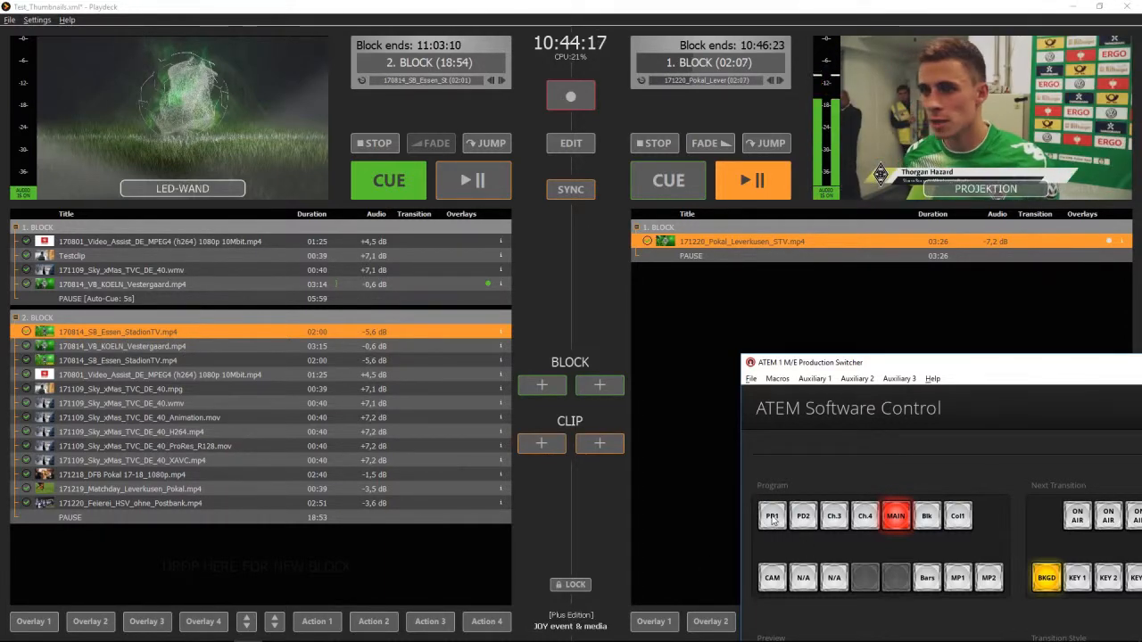
left_click(771, 516)
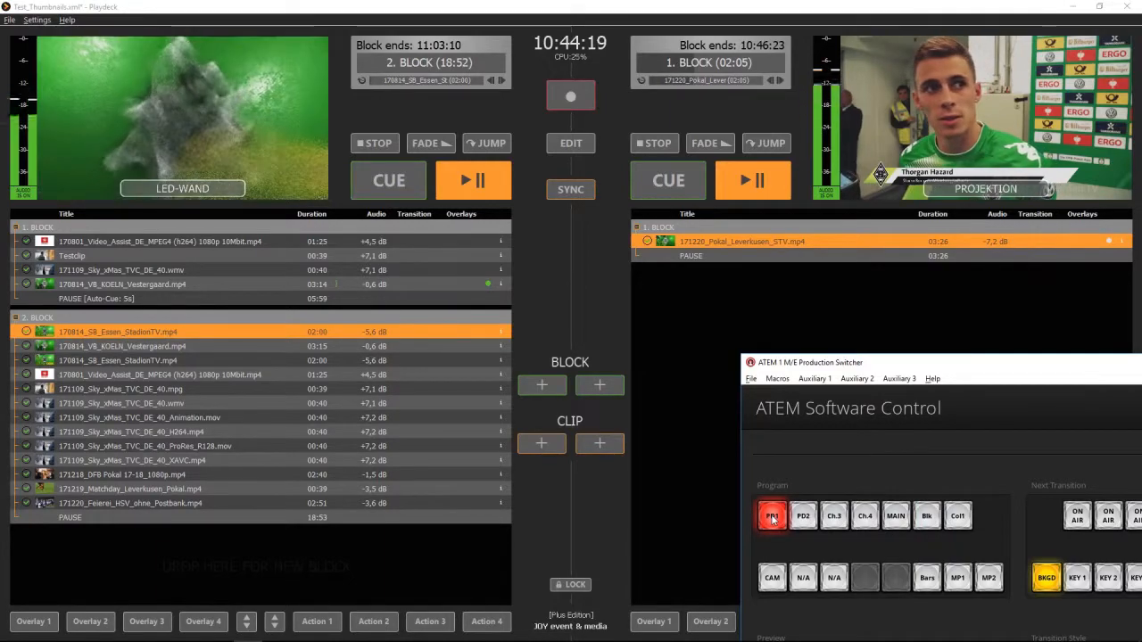